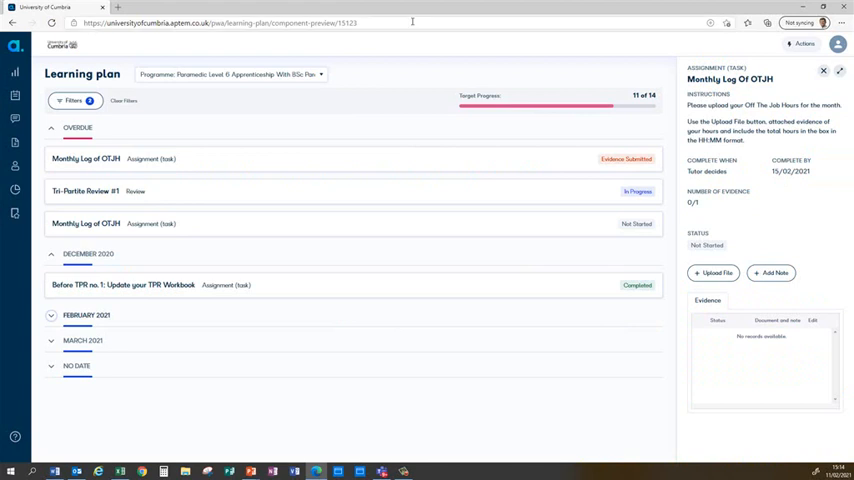
Close the Monthly Log of OTJH task panel and view the 38% overall learning plan progress
{"action": "left_click", "coordinate": [38, 72]}
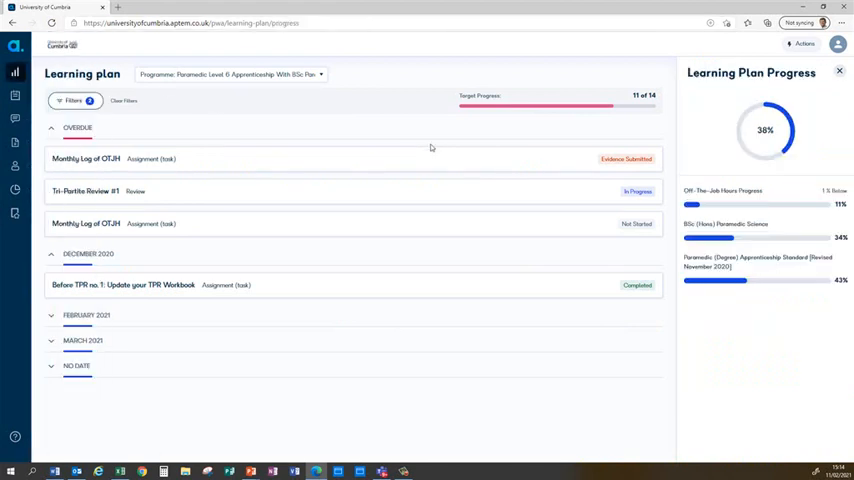
{"action": "mouse_move", "coordinate": [716, 176]}
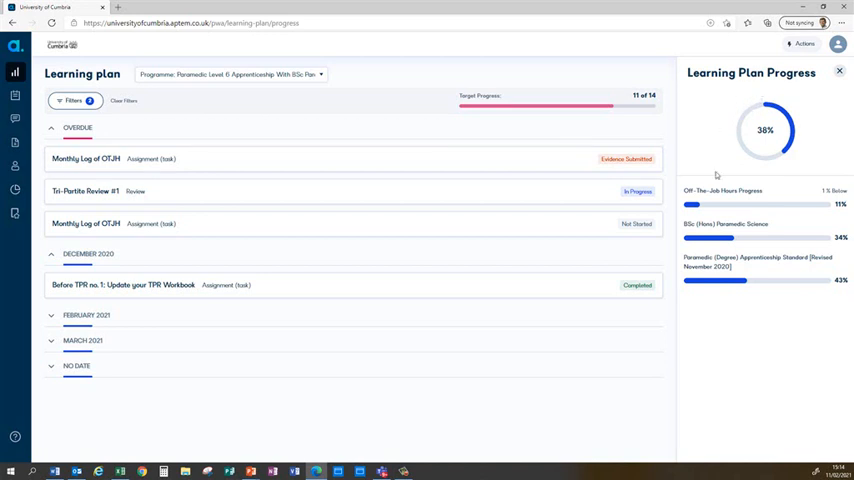
{"action": "mouse_move", "coordinate": [708, 204]}
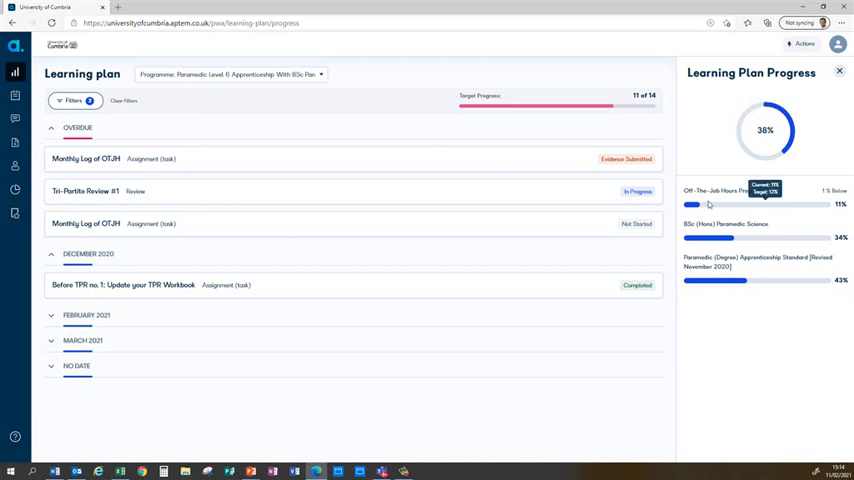
{"action": "mouse_move", "coordinate": [752, 240]}
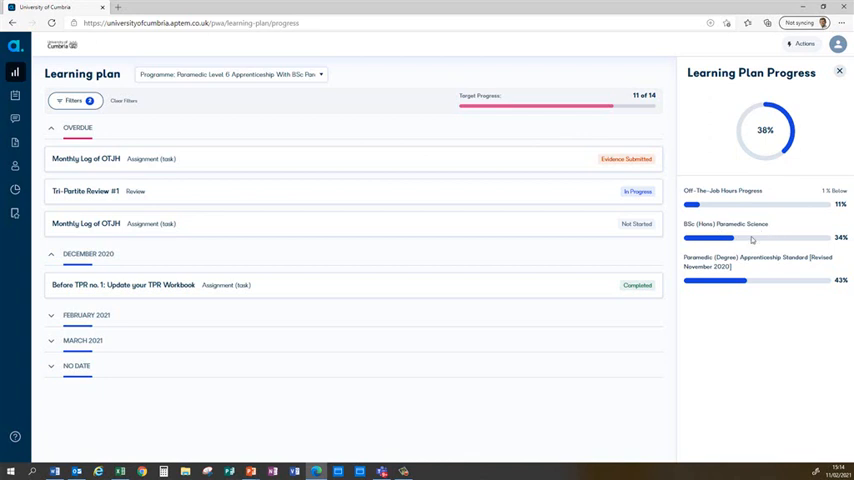
{"action": "double_click", "coordinate": [756, 260]}
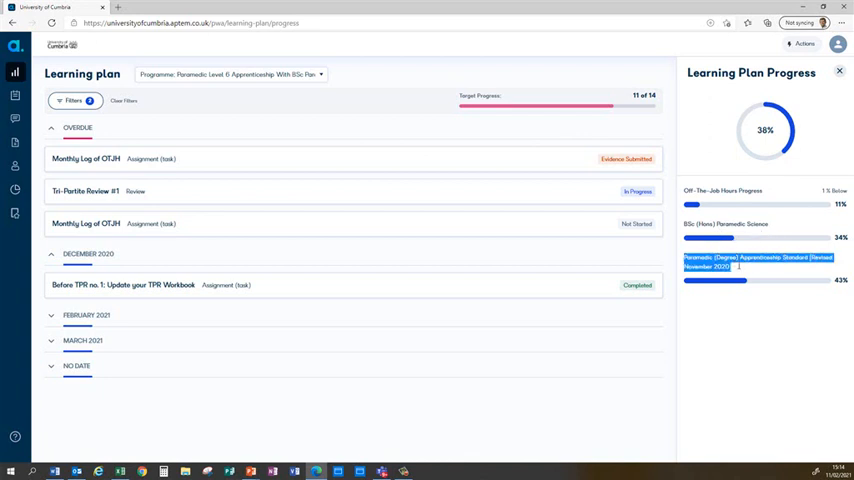
{"action": "mouse_move", "coordinate": [732, 348]}
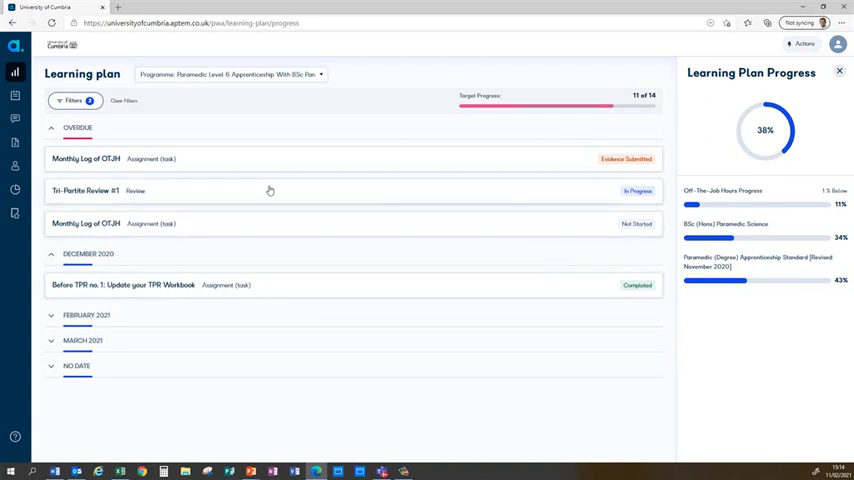
Collapse the Overdue group and widen the filter date range so February's Monthly Log appears
{"action": "left_click", "coordinate": [52, 128]}
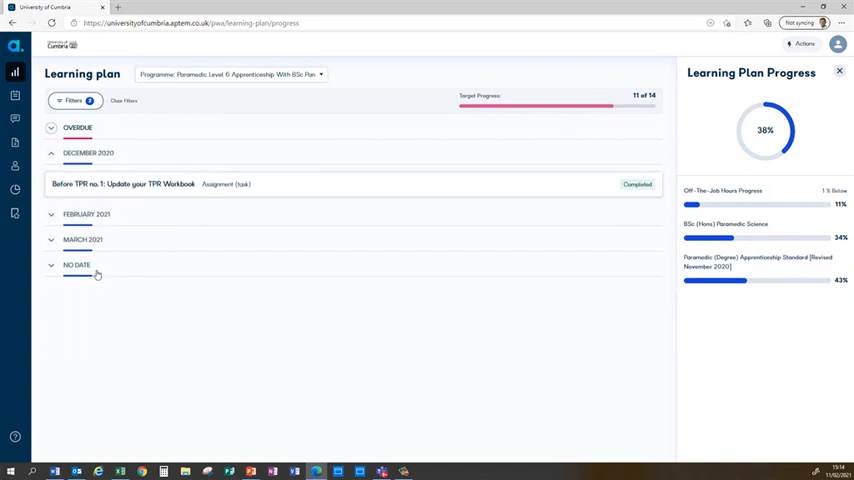
{"action": "mouse_move", "coordinate": [74, 204]}
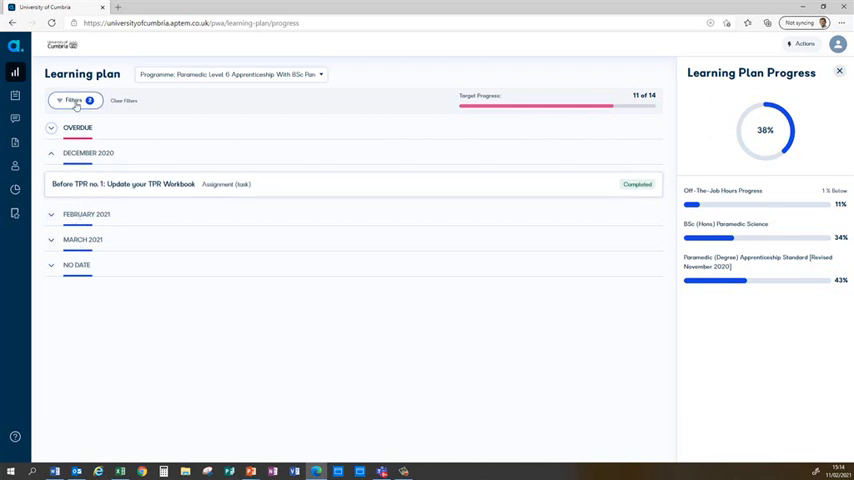
{"action": "left_click", "coordinate": [72, 100]}
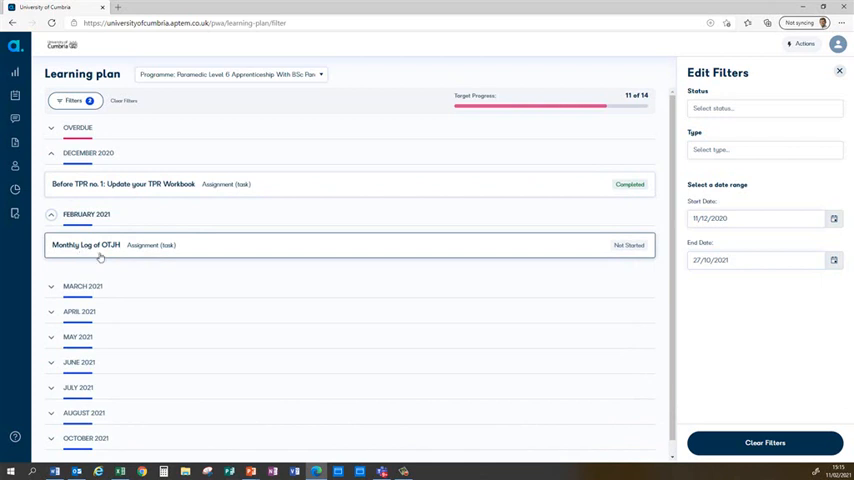
{"action": "mouse_move", "coordinate": [304, 256]}
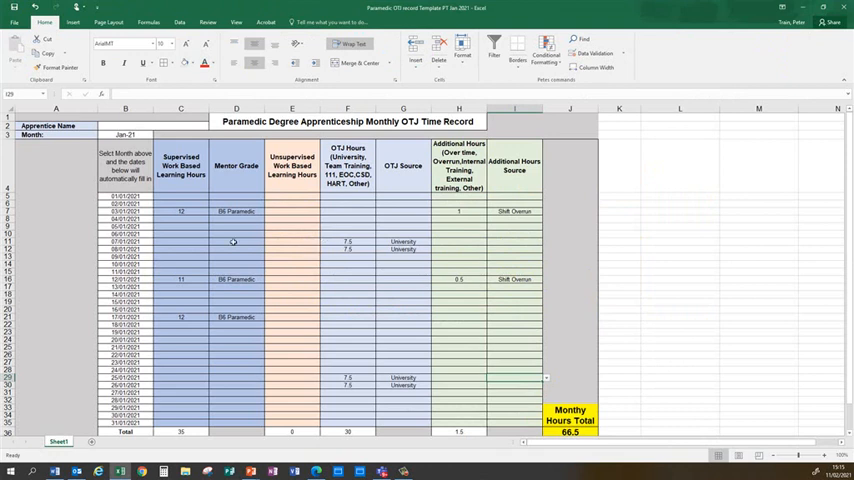
In Excel, switch the OTJ record's Month cell to another month, then back to Jan-21
{"action": "left_click", "coordinate": [124, 136]}
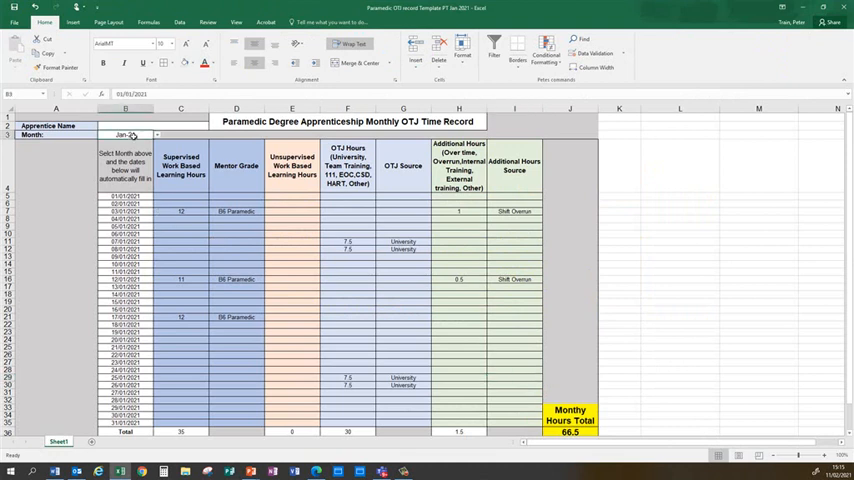
{"action": "left_click", "coordinate": [156, 136]}
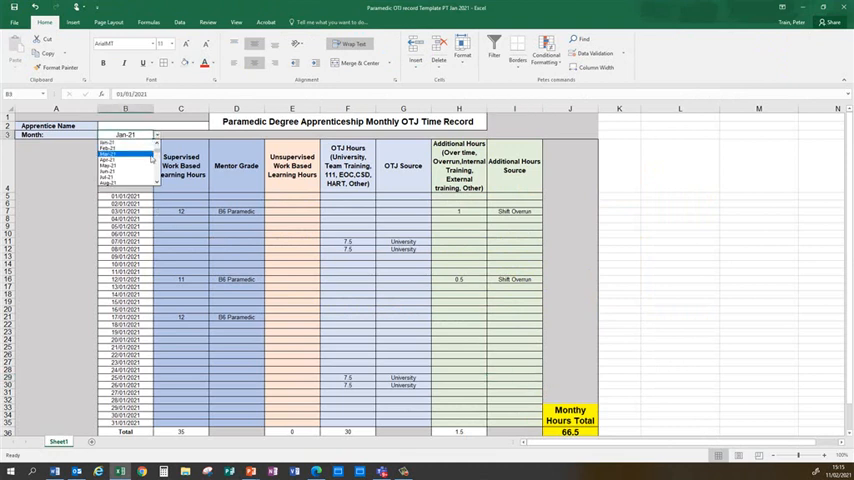
{"action": "left_click", "coordinate": [108, 164]}
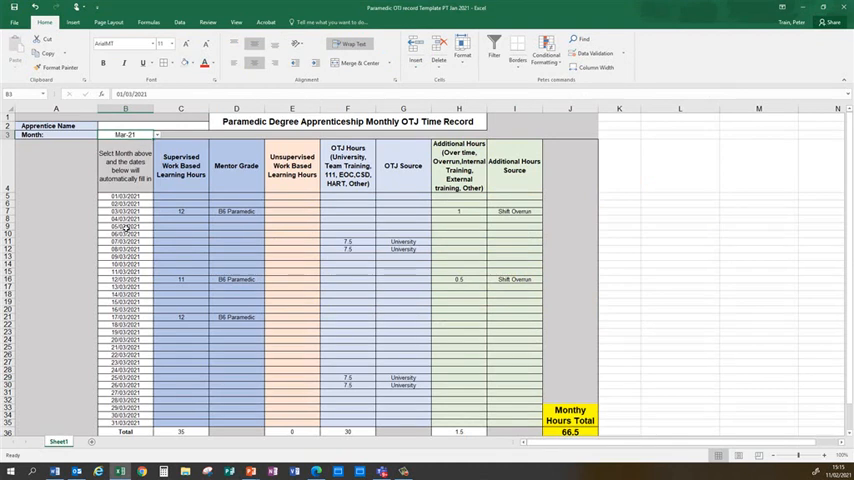
{"action": "left_click", "coordinate": [156, 134]}
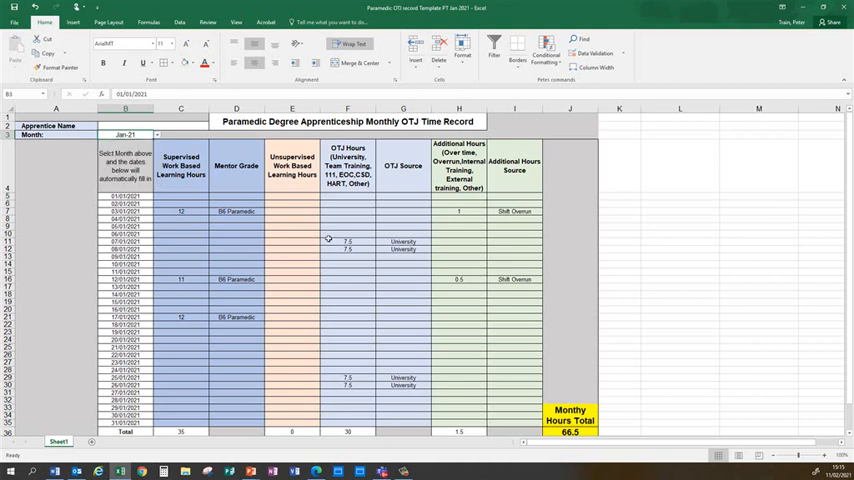
{"action": "mouse_move", "coordinate": [580, 432]}
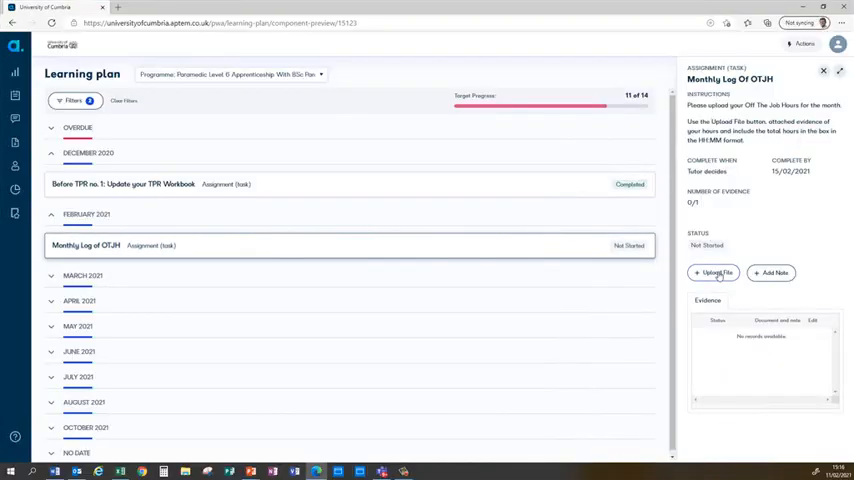
Start an evidence upload for the February Monthly Log with evidence type Other
{"action": "left_click", "coordinate": [714, 272]}
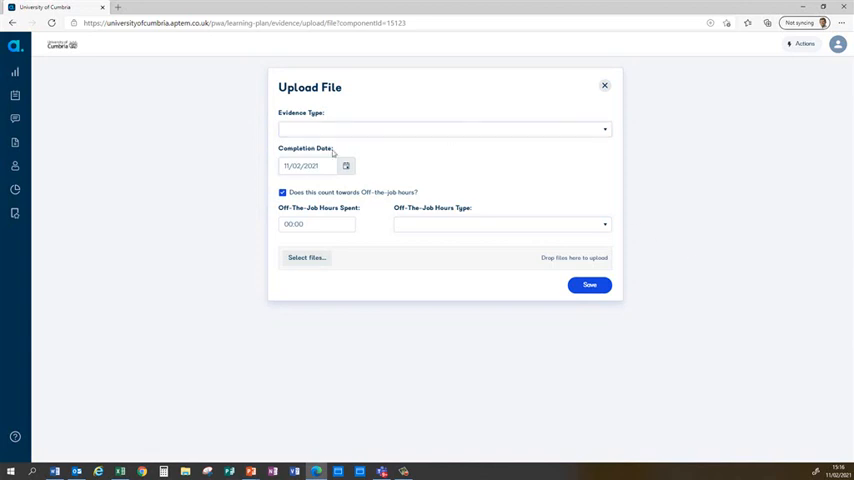
{"action": "left_click", "coordinate": [444, 128]}
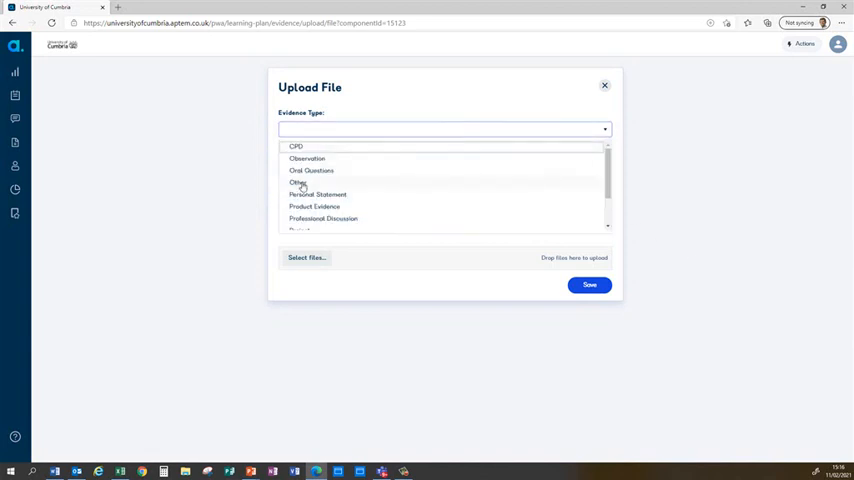
{"action": "left_click", "coordinate": [296, 182]}
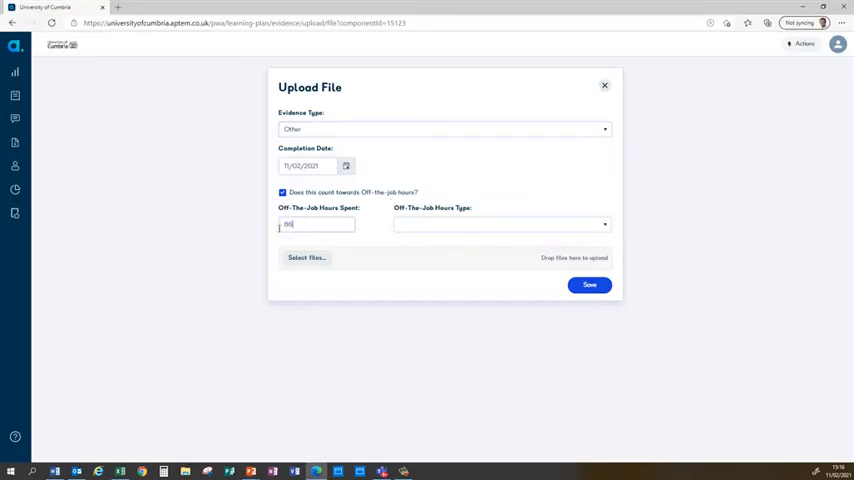
Enter 66 off-the-job hours of type During Paid Working Hours
{"action": "type", "text": "66"}
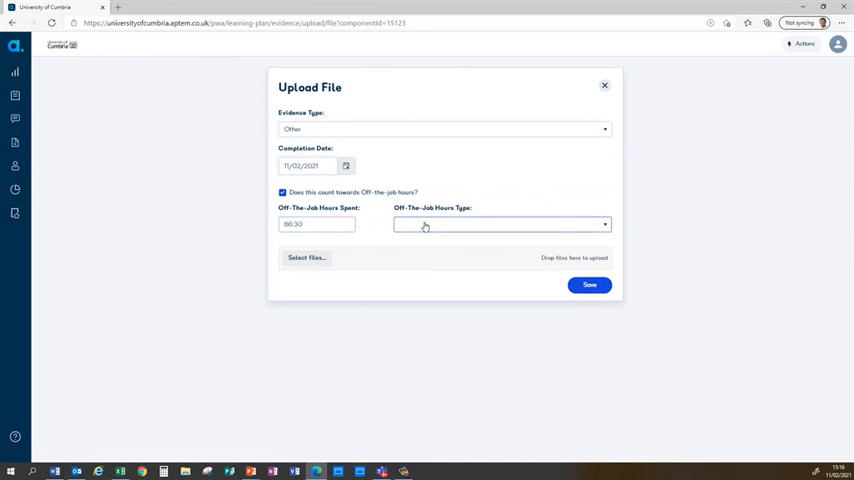
{"action": "left_click", "coordinate": [500, 224]}
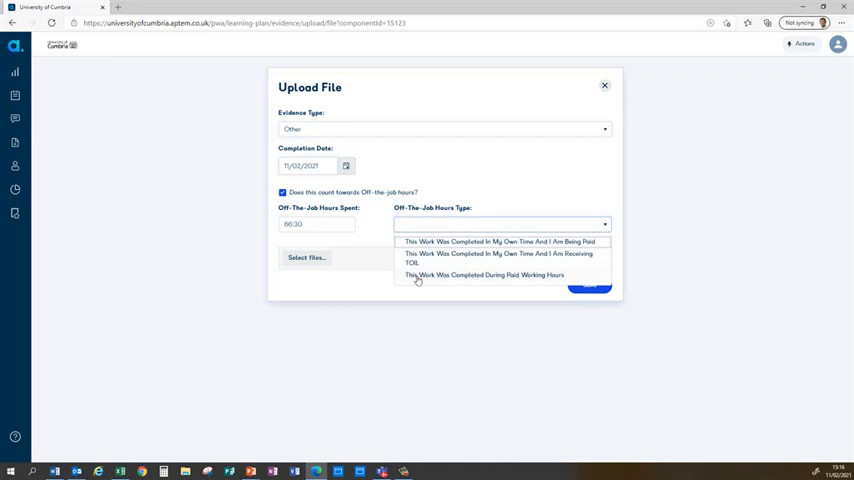
{"action": "mouse_move", "coordinate": [504, 280]}
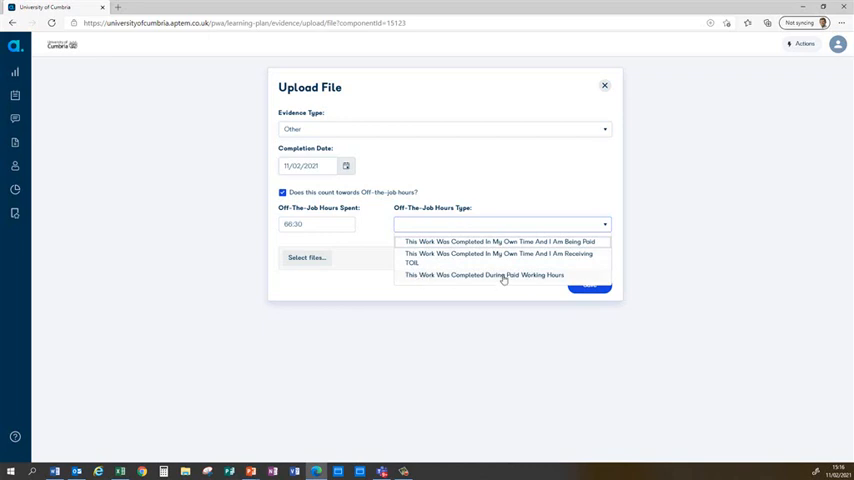
{"action": "mouse_move", "coordinate": [504, 278]}
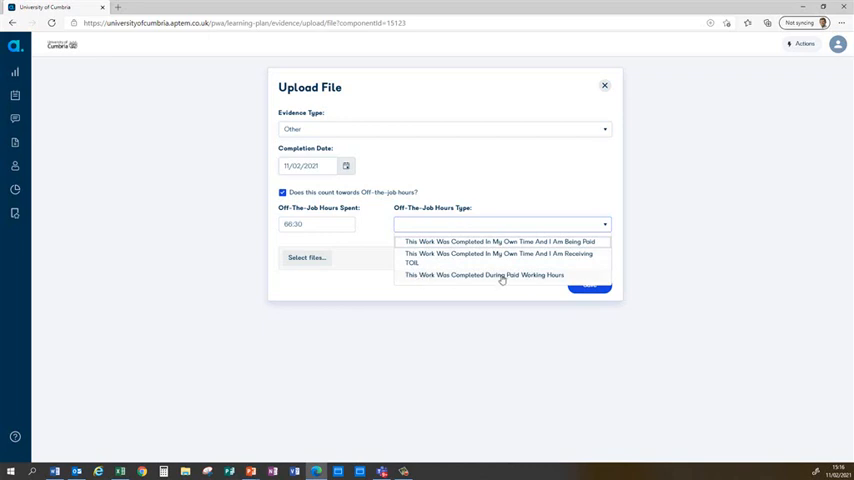
{"action": "left_click", "coordinate": [482, 276]}
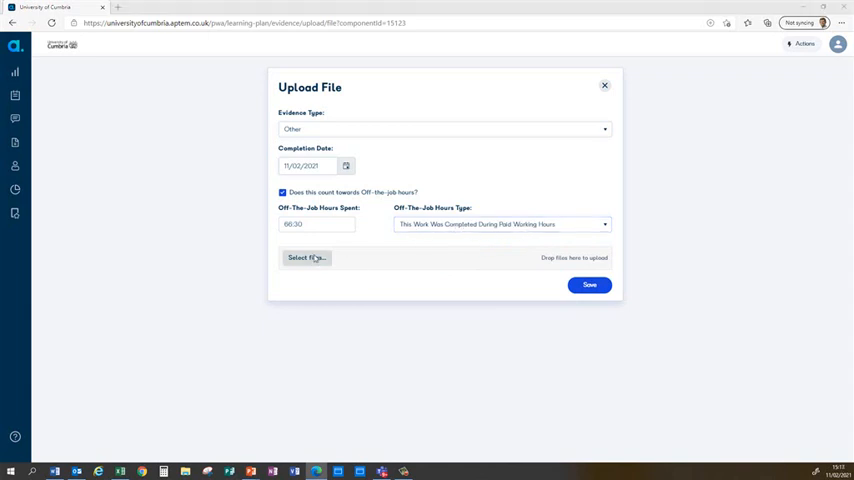
Attach the Paramedic OTJ record spreadsheet and save the evidence upload
{"action": "left_click", "coordinate": [306, 256]}
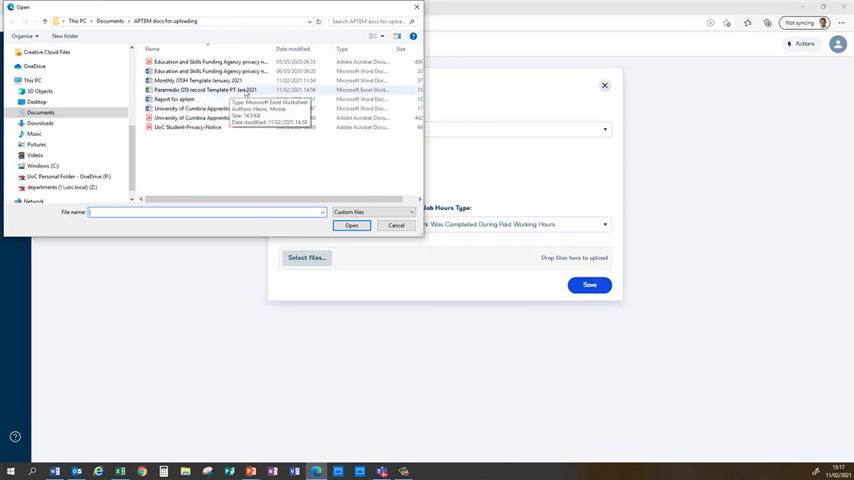
{"action": "left_click", "coordinate": [208, 90]}
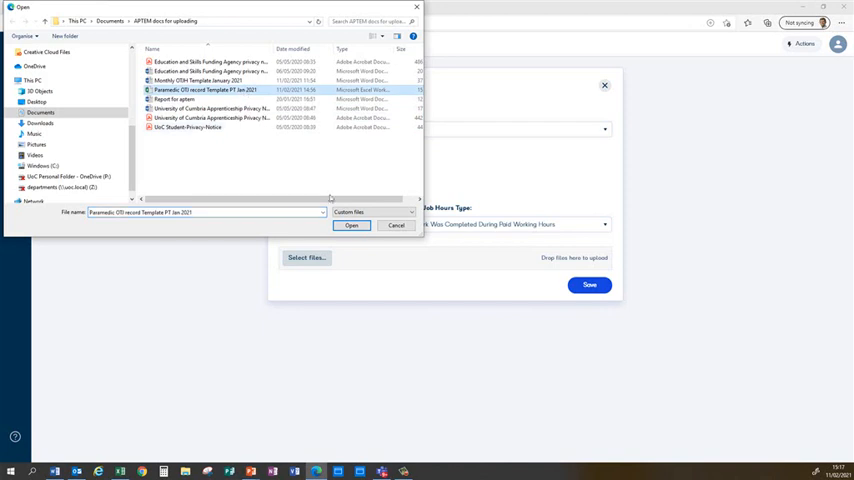
{"action": "left_click", "coordinate": [352, 224]}
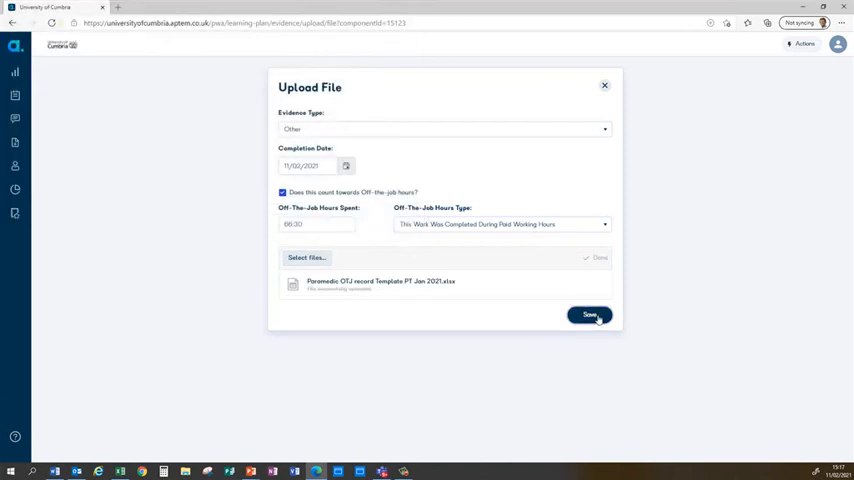
{"action": "left_click", "coordinate": [590, 316]}
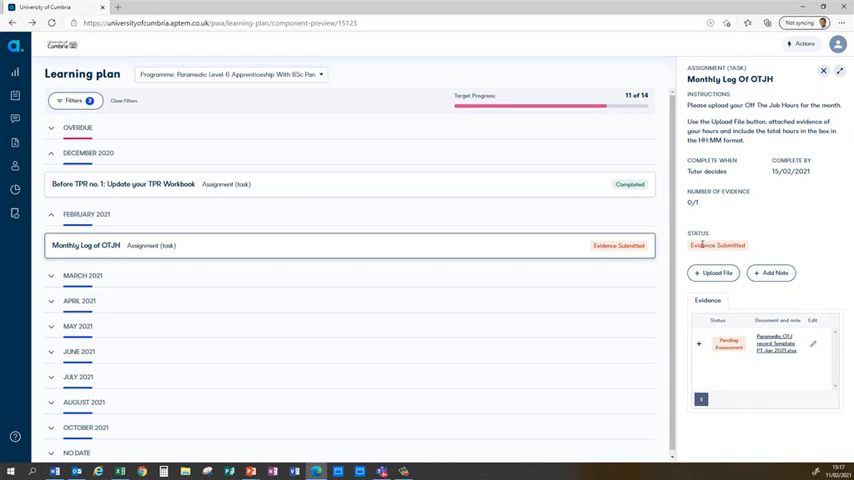
{"action": "mouse_move", "coordinate": [732, 224]}
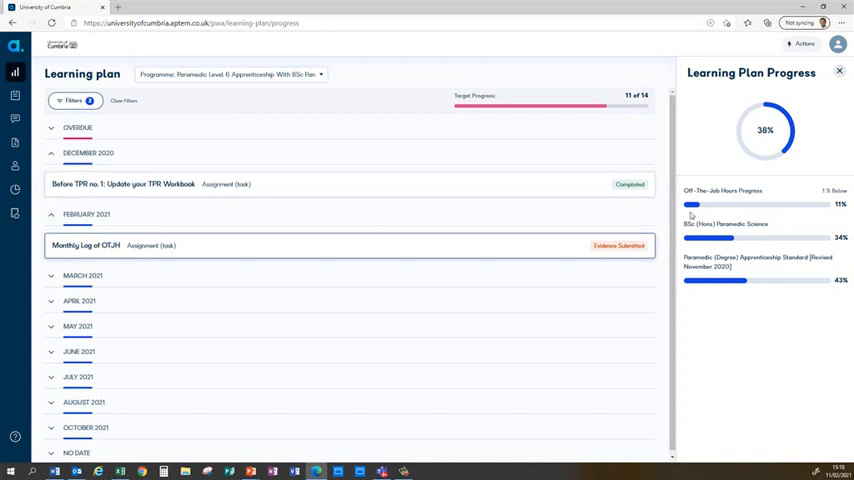
{"action": "mouse_move", "coordinate": [776, 204]}
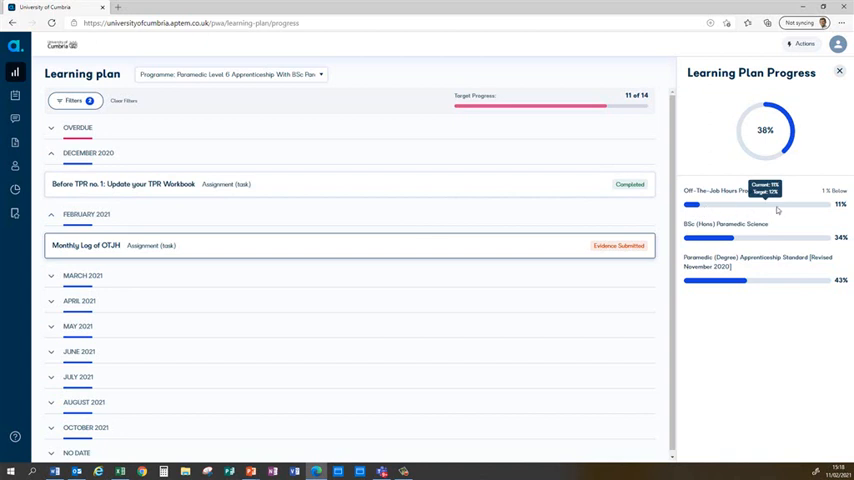
{"action": "mouse_move", "coordinate": [832, 208]}
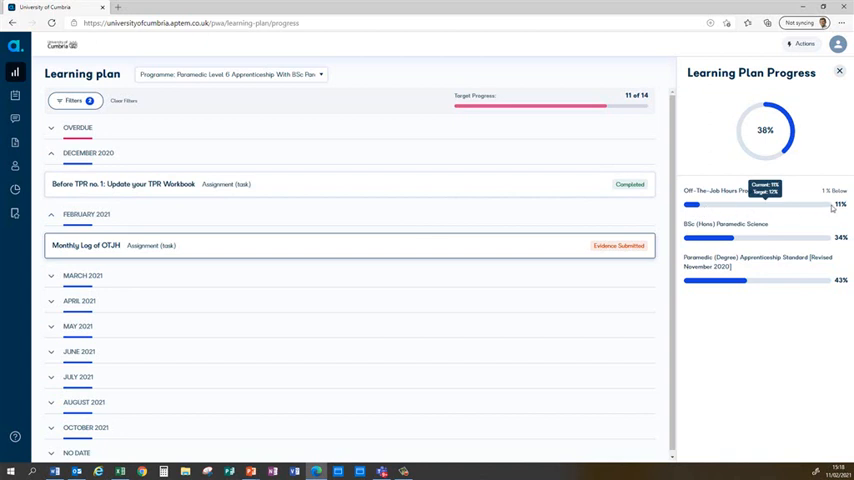